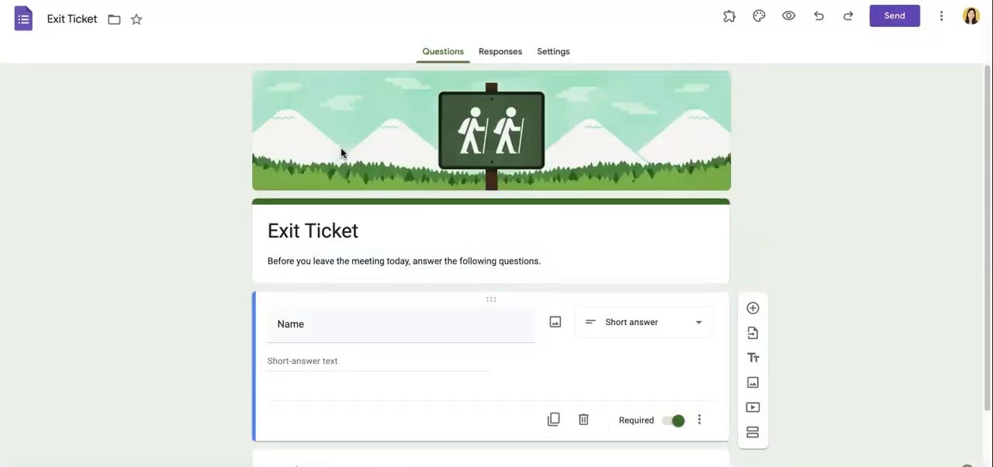
Insert a new untitled multiple-choice question below the Email question.
{"action": "scroll", "scroll_direction": "down", "scroll_amount": 3}
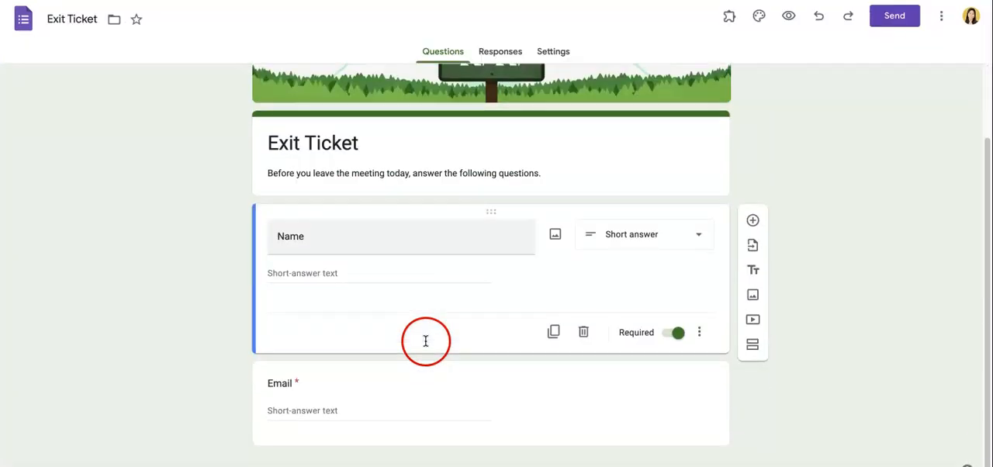
{"action": "mouse_move", "coordinate": [492, 330]}
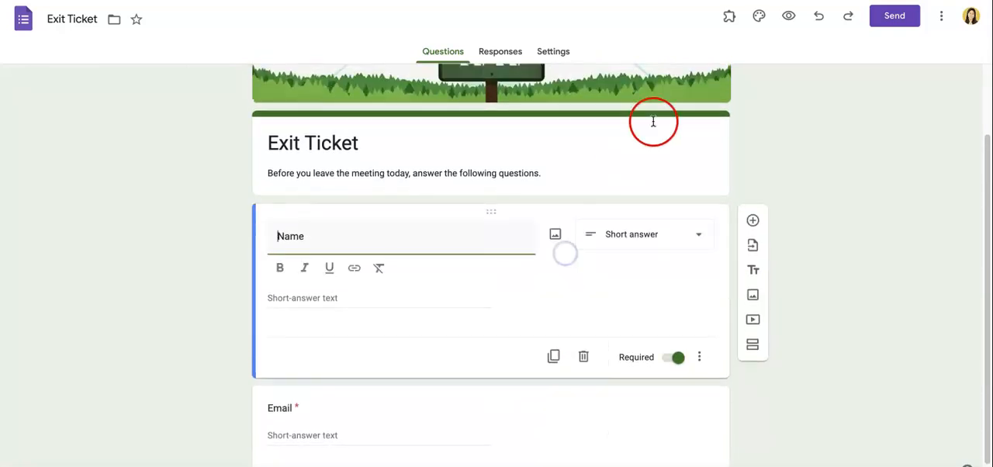
{"action": "scroll", "scroll_direction": "down", "scroll_amount": 3}
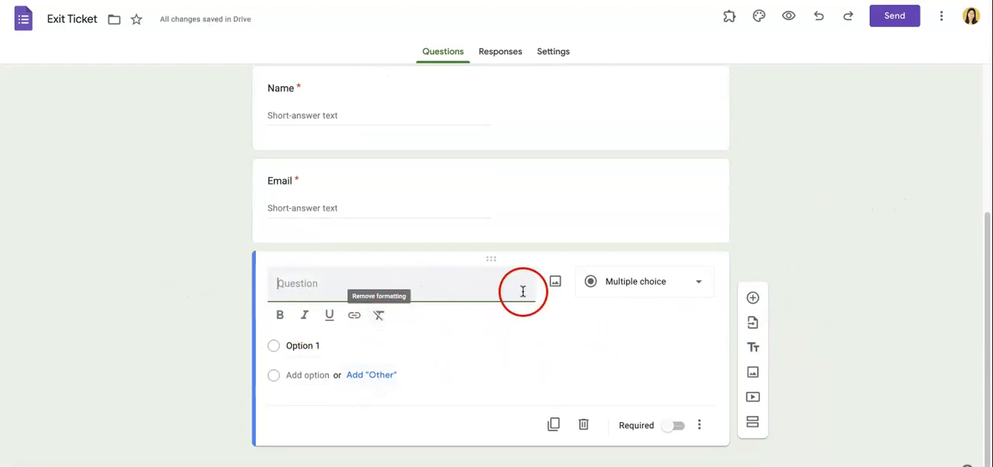
Make question three a required short answer: 'Please input the passcode below to exit this meeting!'.
{"action": "left_click", "coordinate": [644, 281]}
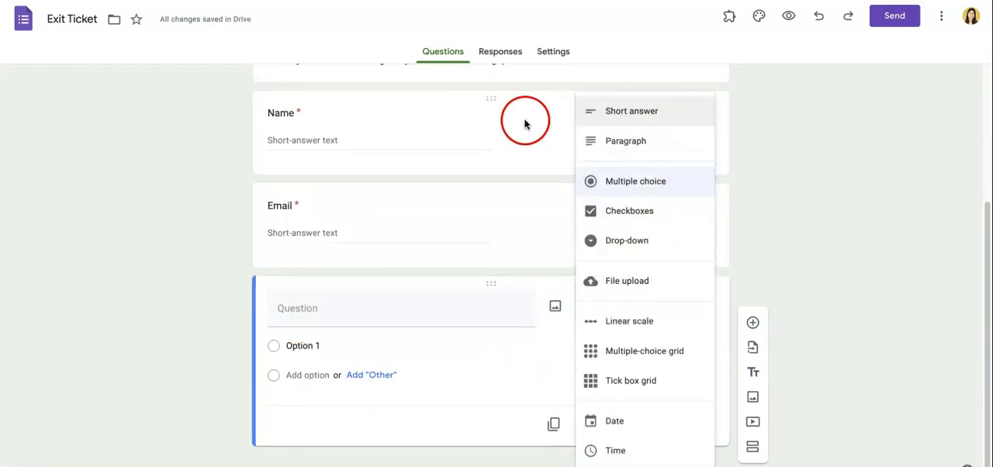
{"action": "left_click", "coordinate": [631, 110]}
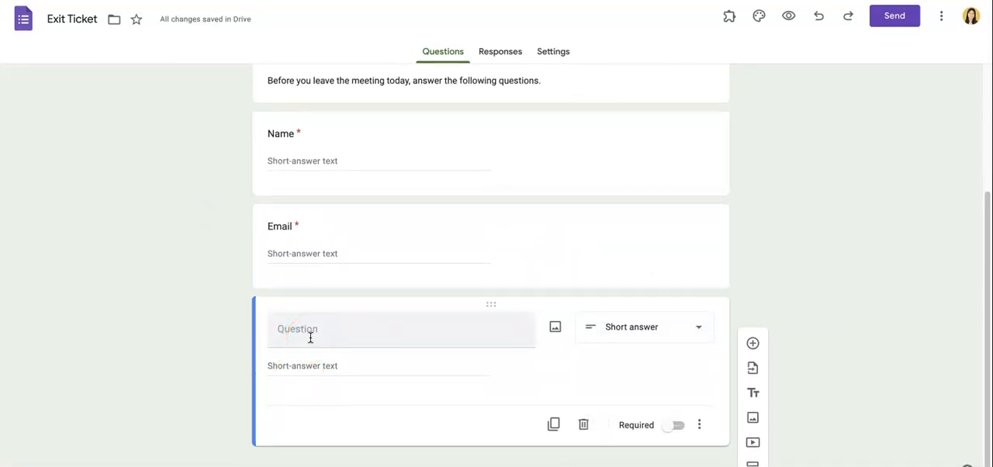
{"action": "left_click", "coordinate": [310, 328]}
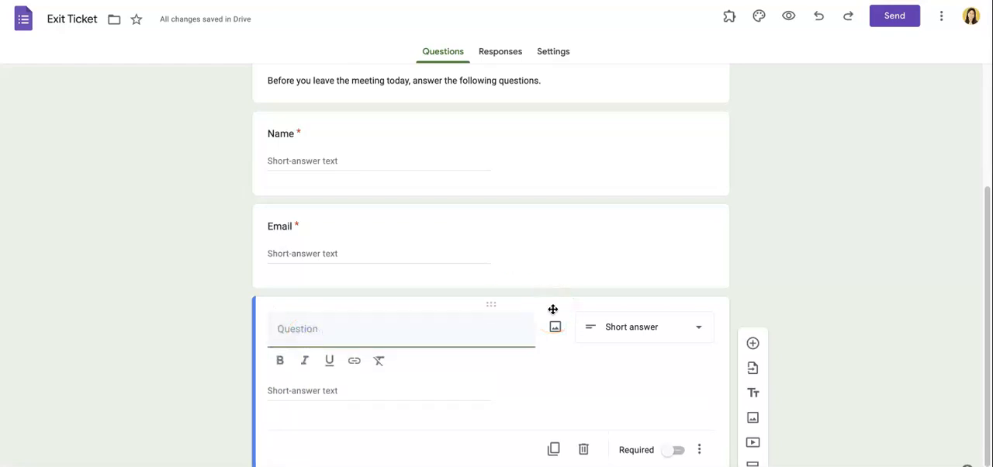
{"action": "type", "text": "Please input the passcode pelow"}
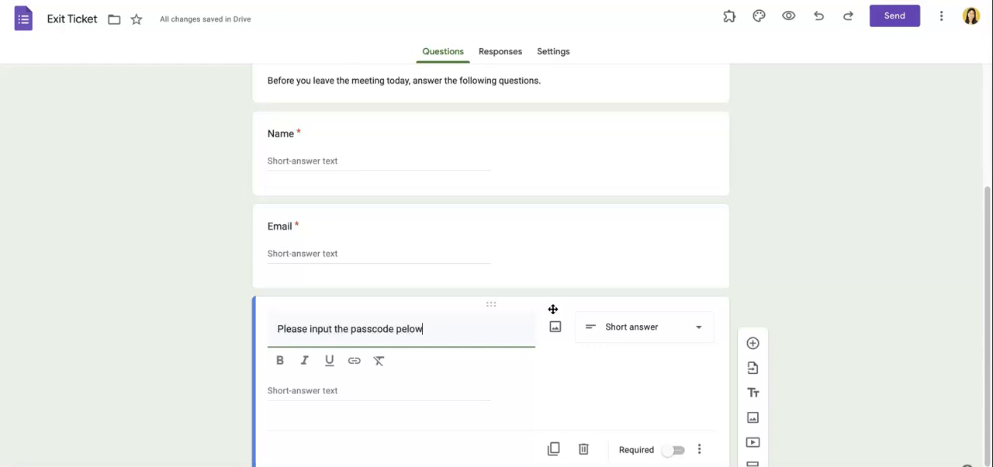
{"action": "type", "text": "below to e"}
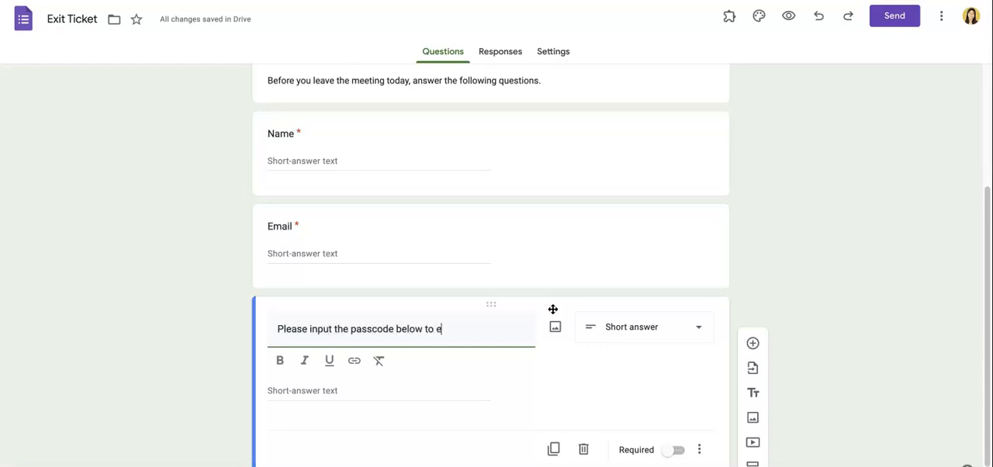
{"action": "type", "text": "xit this meeting!"}
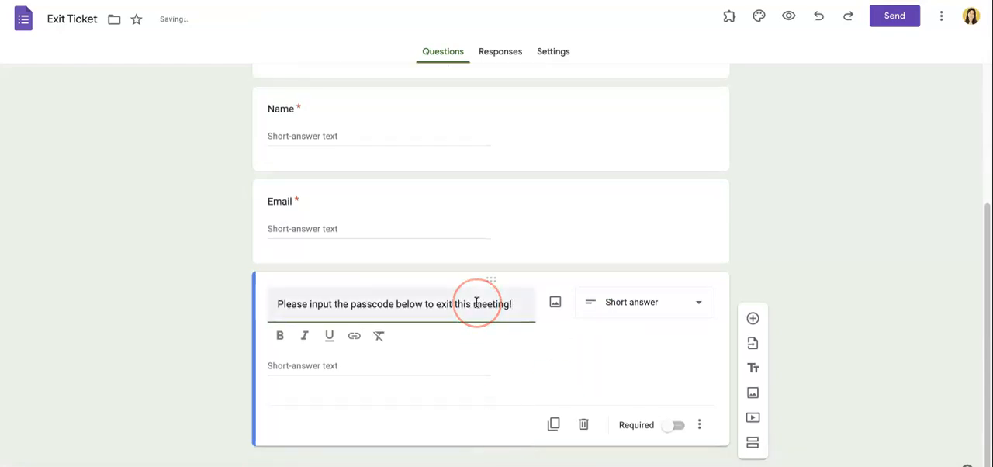
{"action": "left_click", "coordinate": [674, 425]}
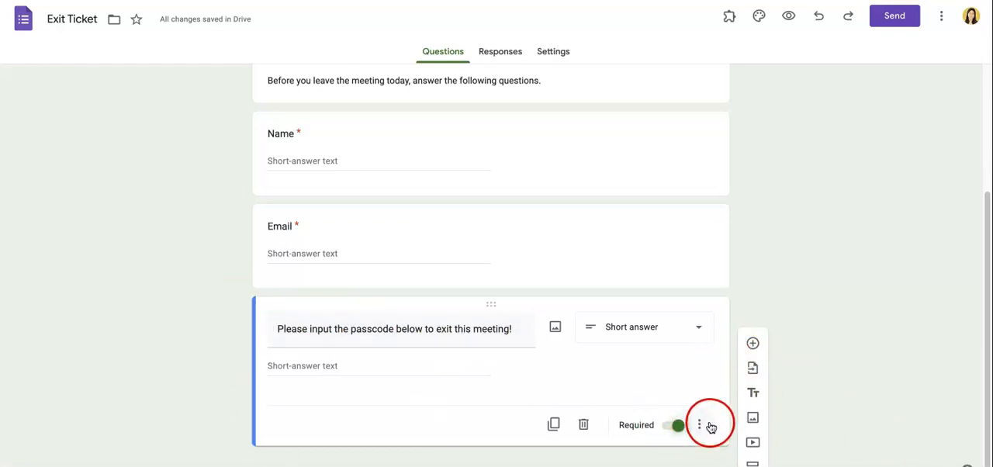
Turn on Response validation for the passcode question from its More options menu.
{"action": "left_click", "coordinate": [700, 424]}
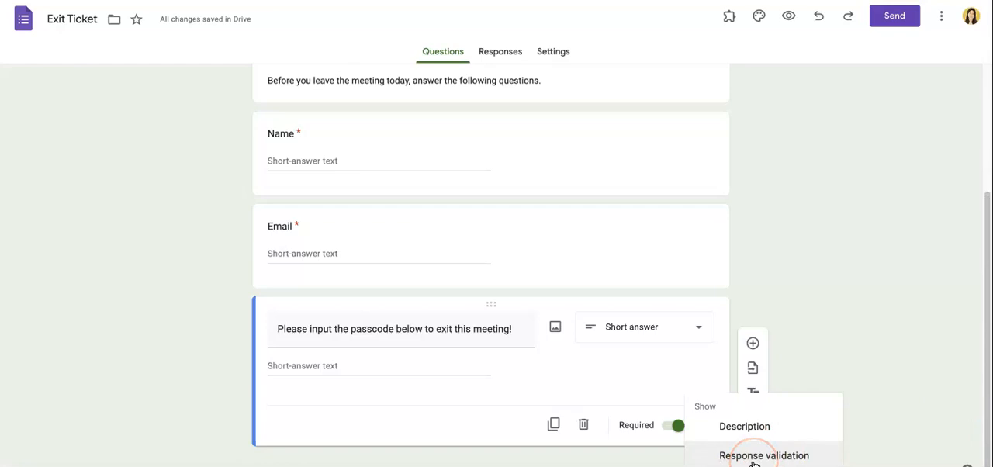
{"action": "left_click", "coordinate": [763, 456]}
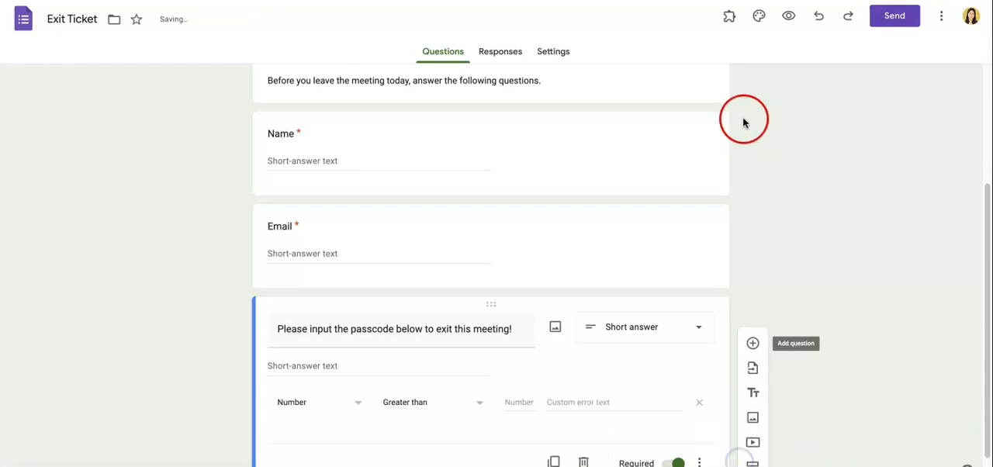
{"action": "scroll", "scroll_direction": "down", "scroll_amount": 3}
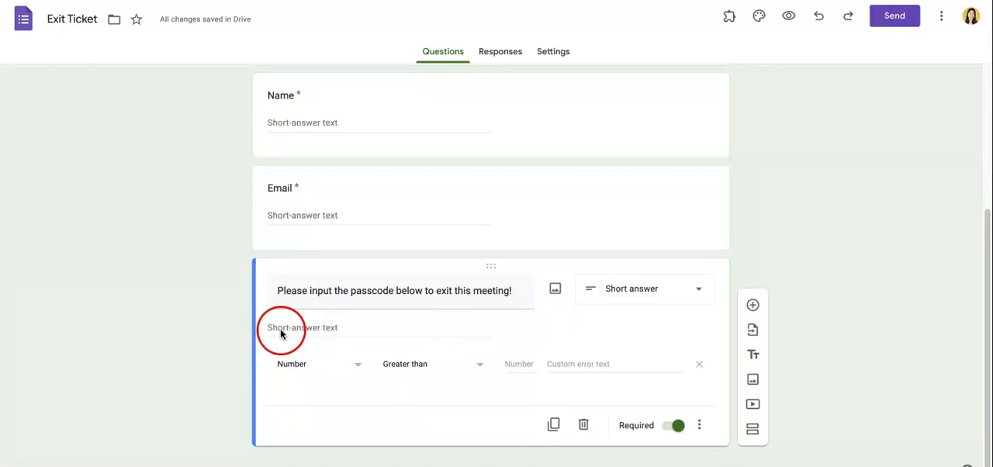
{"action": "mouse_move", "coordinate": [304, 345]}
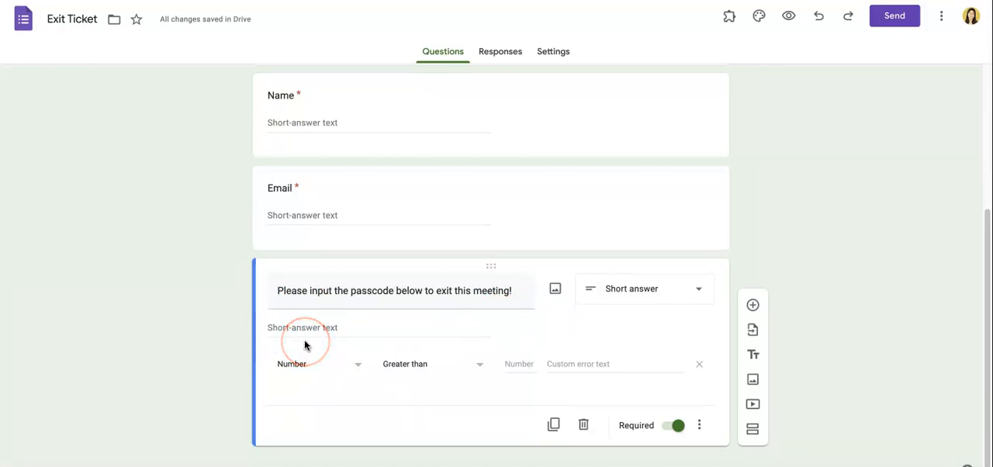
Set the passcode validation rule to Text with the Contains condition.
{"action": "left_click", "coordinate": [318, 364]}
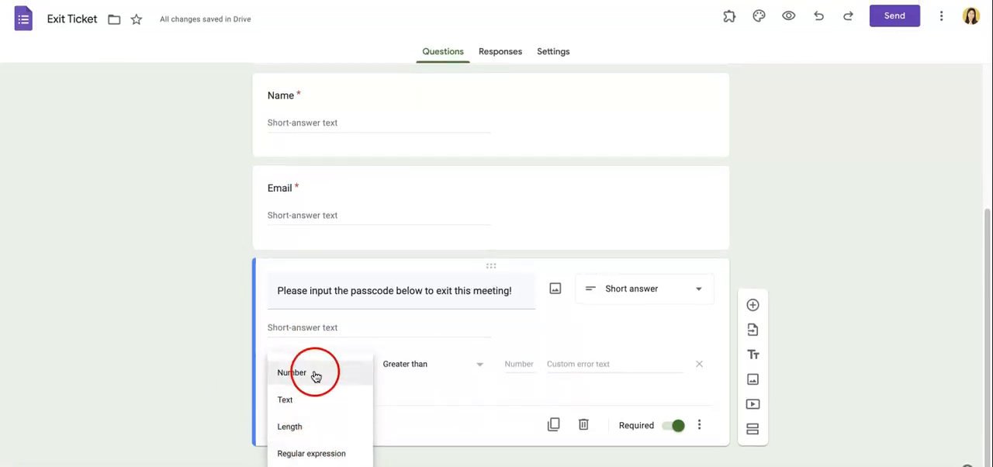
{"action": "mouse_move", "coordinate": [320, 402]}
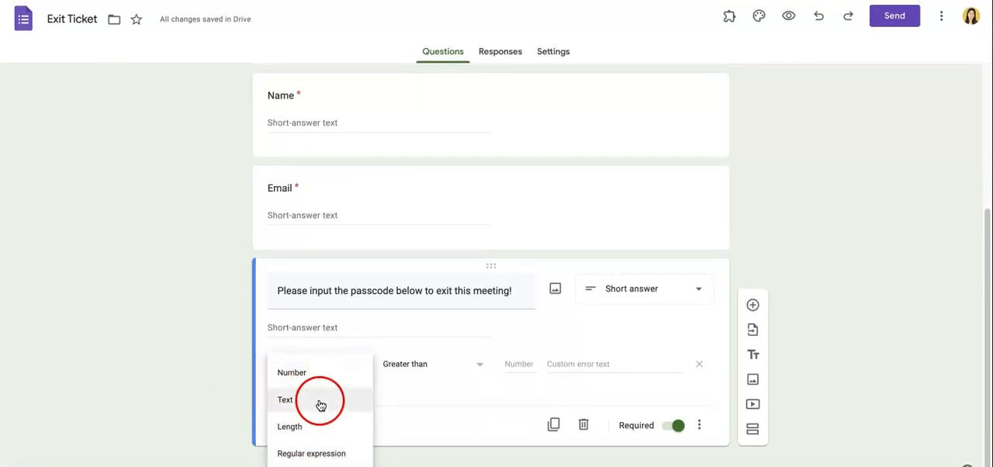
{"action": "left_click", "coordinate": [284, 400]}
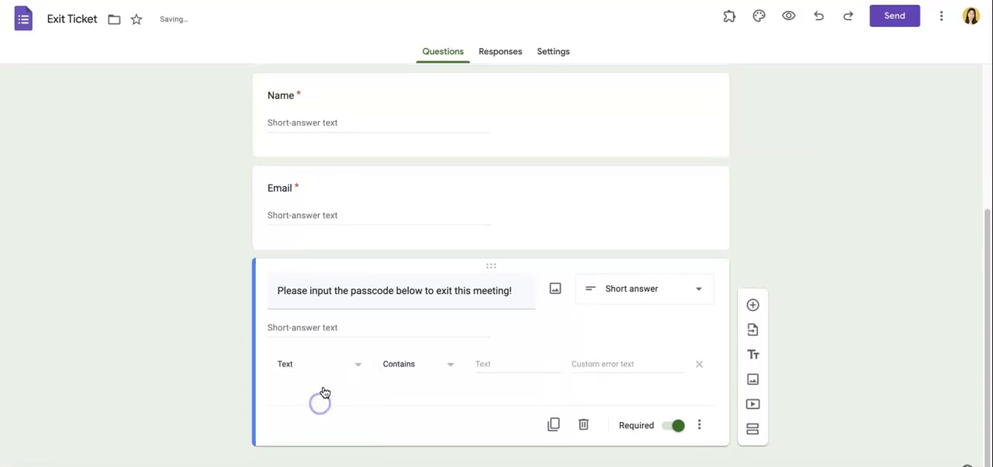
{"action": "left_click", "coordinate": [419, 364]}
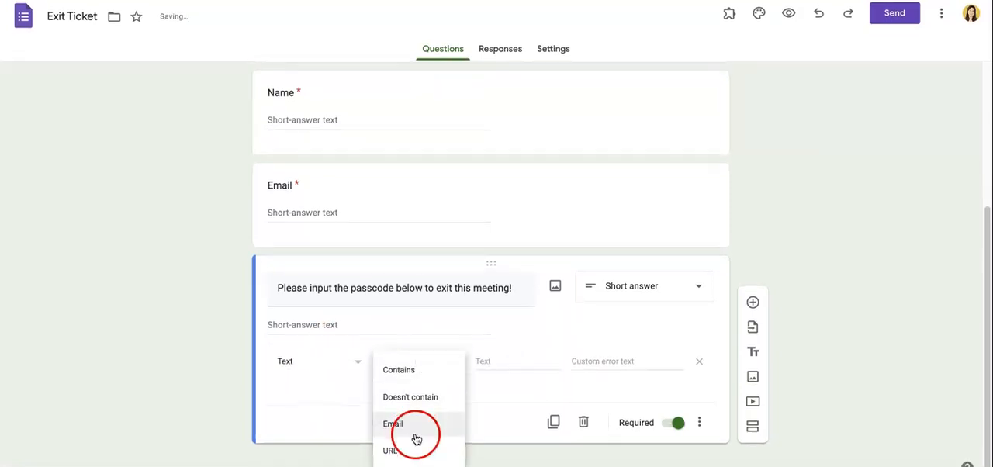
{"action": "left_click", "coordinate": [398, 369]}
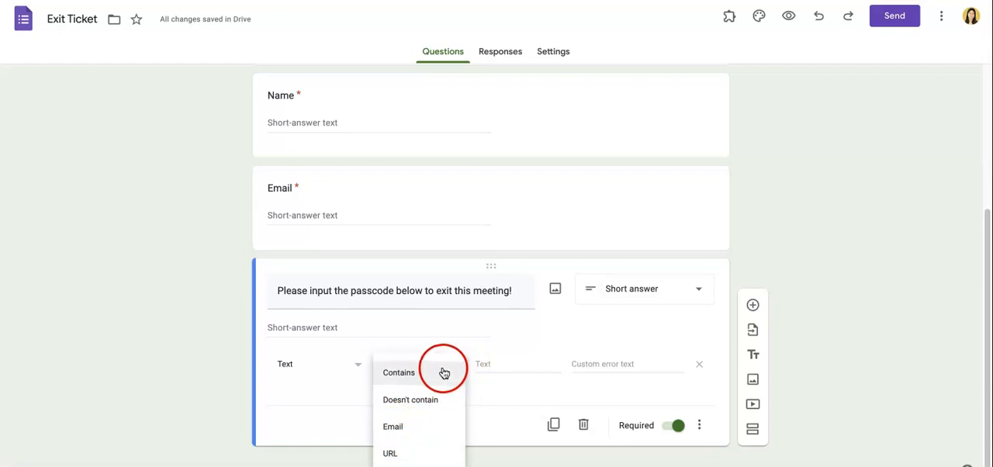
{"action": "left_click", "coordinate": [398, 372]}
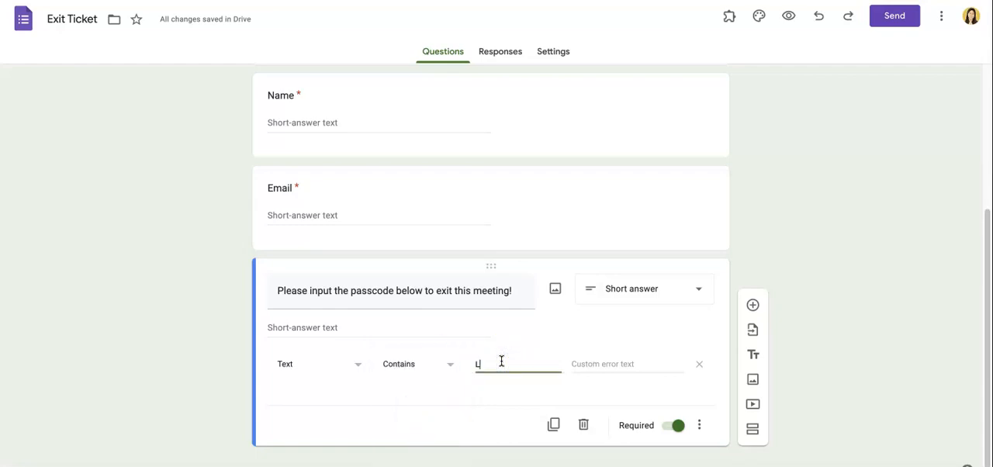
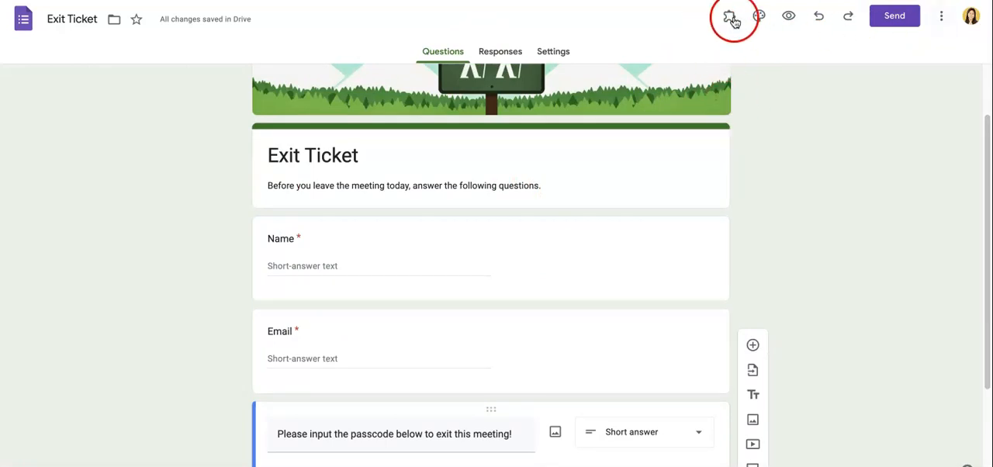
Require the text 'Lemonade' and add a custom error message starting 'You g…'.
{"action": "mouse_move", "coordinate": [789, 16]}
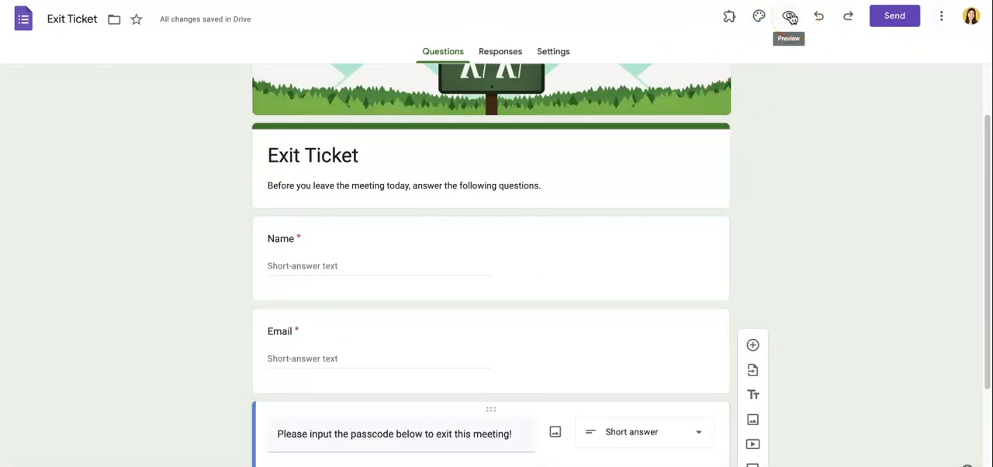
Preview the form and enter name 'John' and email 'j_exampleemail@email.'.
{"action": "left_click", "coordinate": [788, 15]}
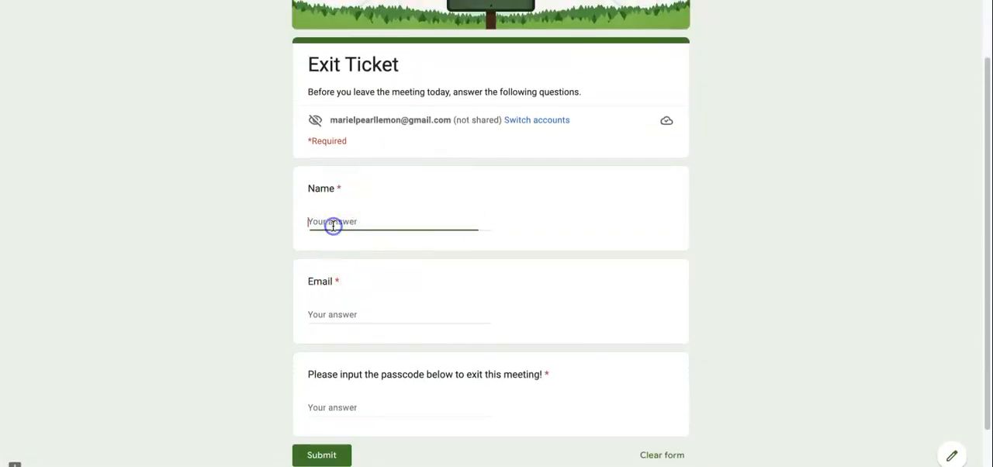
{"action": "type", "text": "John"}
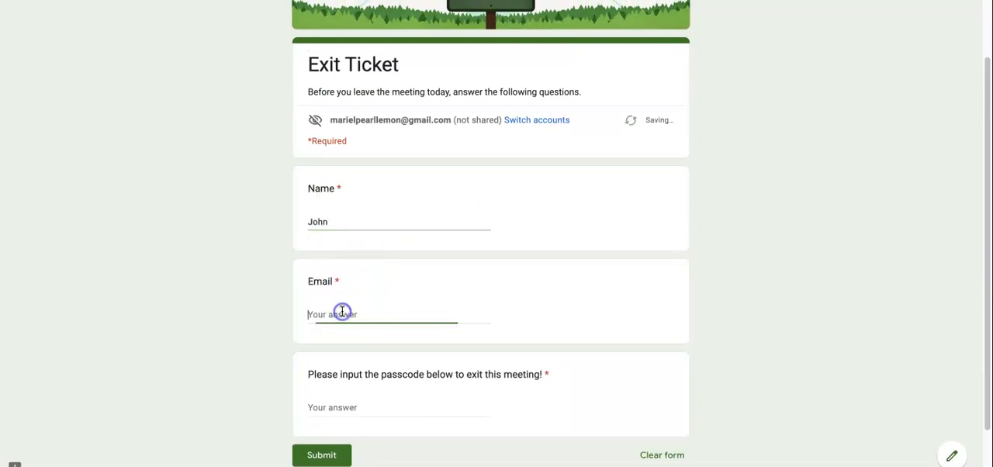
{"action": "type", "text": "j_example"}
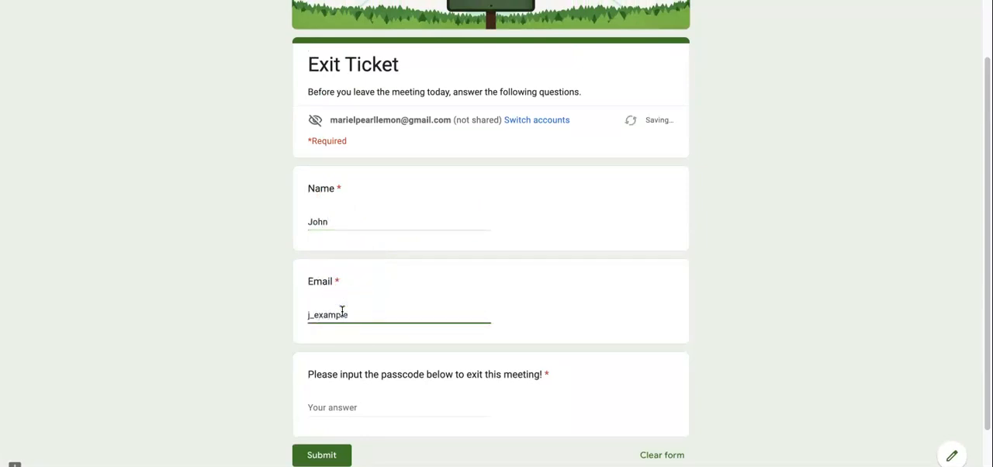
{"action": "type", "text": "email@email.com"}
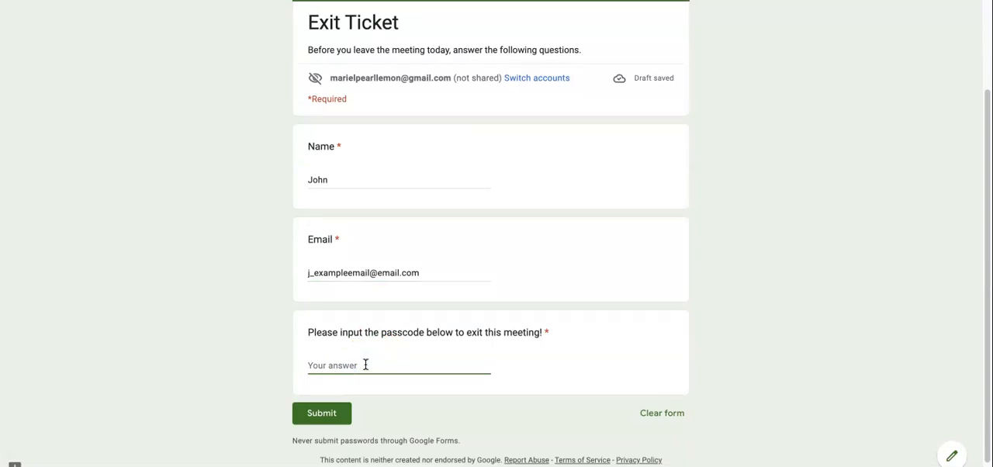
Enter 'Lemon' as the passcode and leave the field to show the custom error.
{"action": "type", "text": "Lemon"}
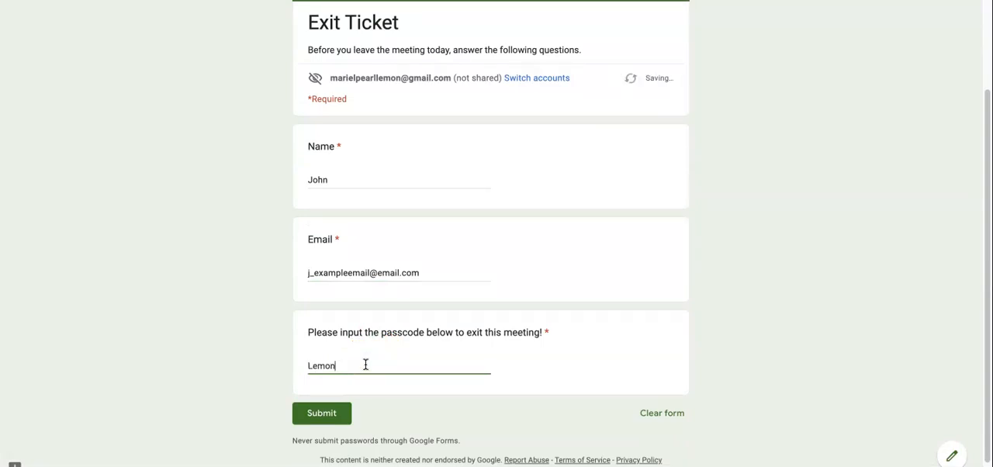
{"action": "left_click", "coordinate": [321, 413]}
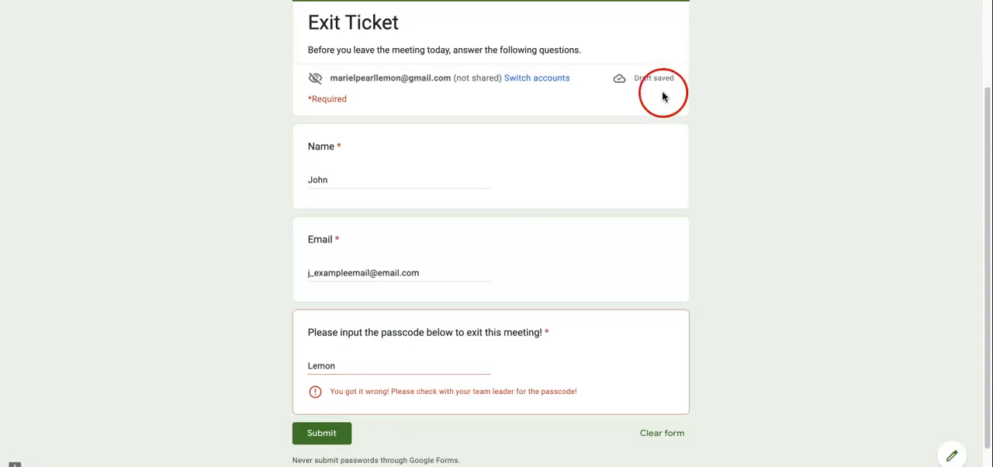
{"action": "scroll", "scroll_direction": "down", "scroll_amount": 3}
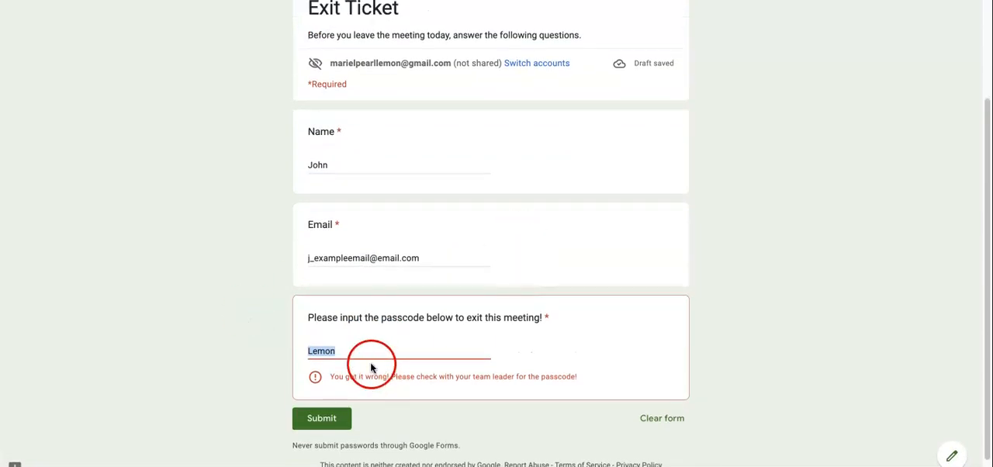
Correct the passcode to 'Lemonade' and submit the test response.
{"action": "type", "text": "de"}
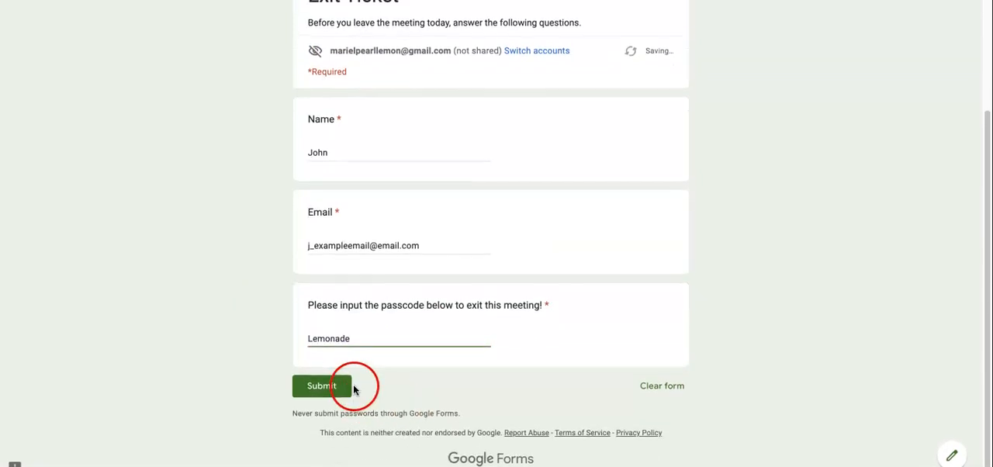
{"action": "left_click", "coordinate": [321, 386]}
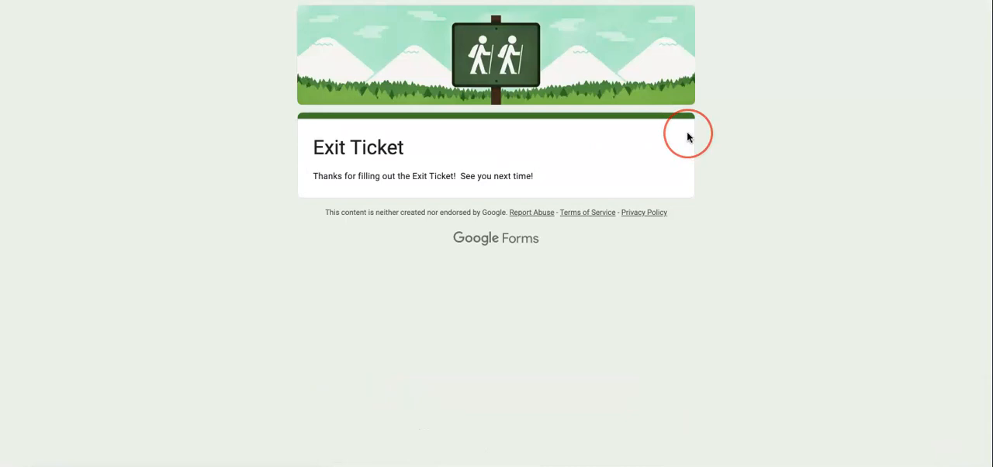